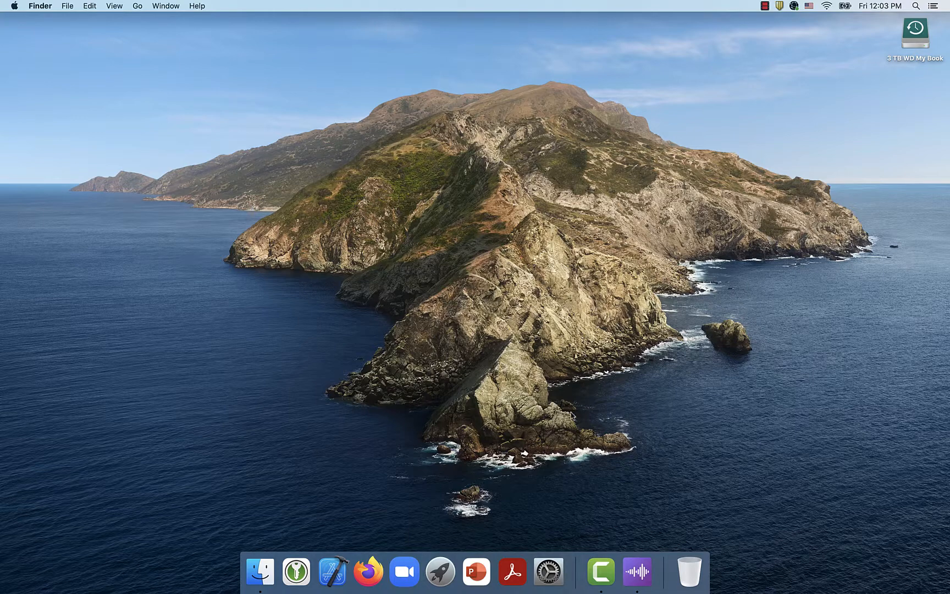
{"action": "mouse_move", "coordinate": [439, 571]}
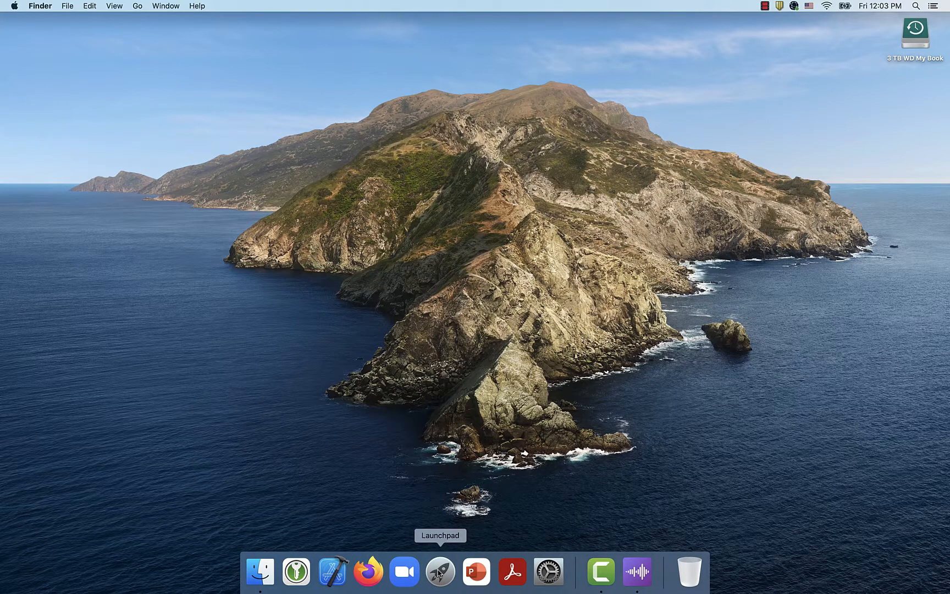
Open Launchpad and expand its Other folder of utility apps
{"action": "left_click", "coordinate": [439, 571]}
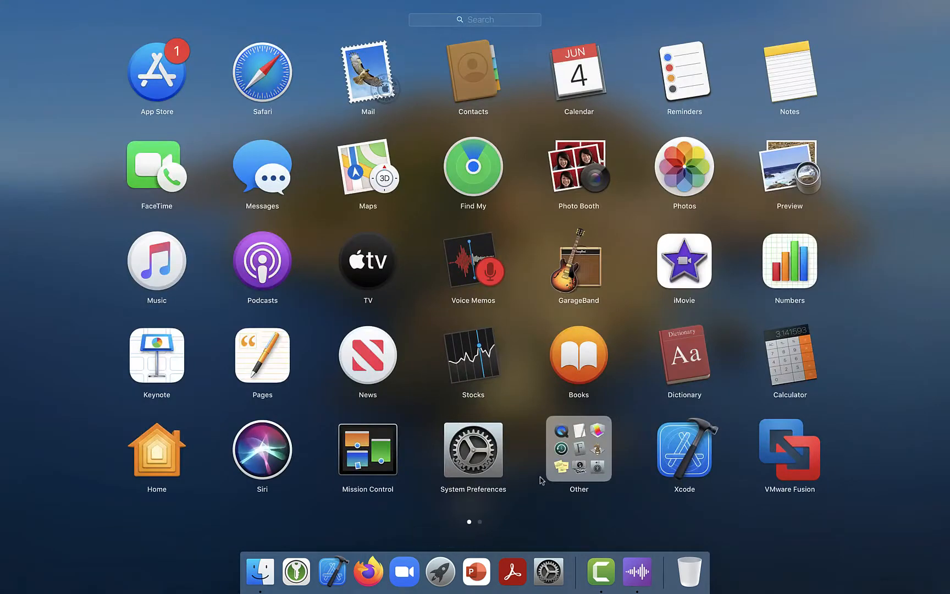
{"action": "mouse_move", "coordinate": [567, 446]}
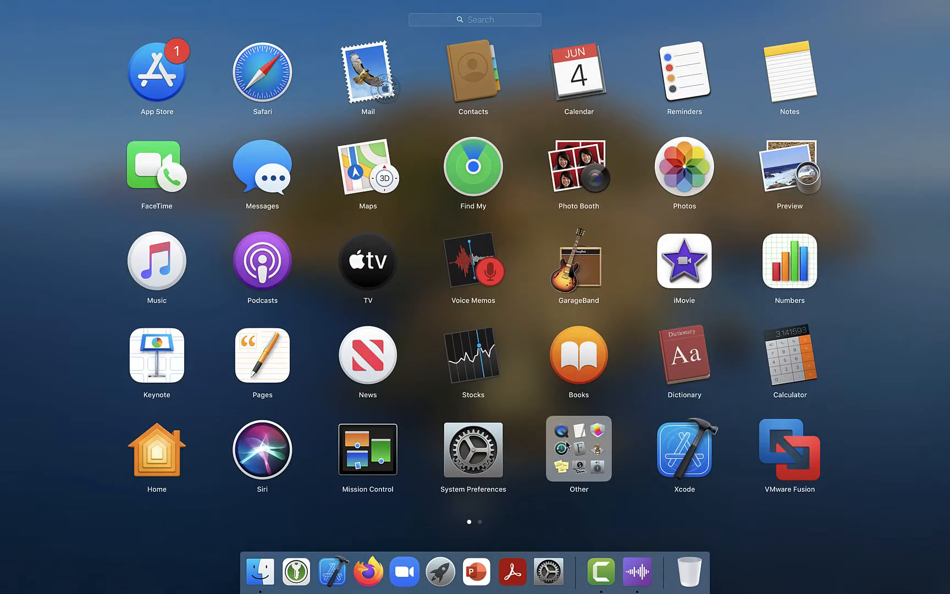
{"action": "left_click", "coordinate": [577, 449]}
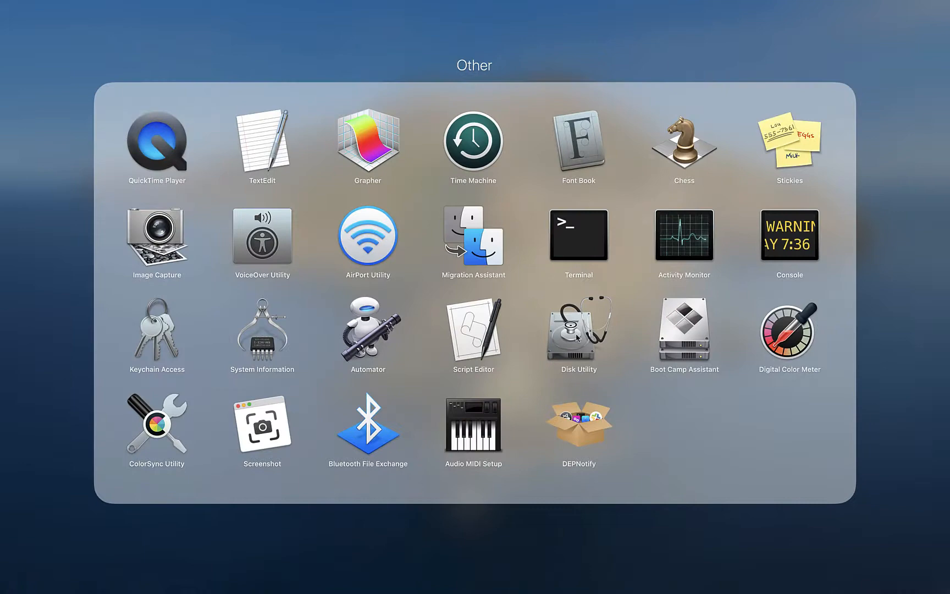
{"action": "mouse_move", "coordinate": [580, 243]}
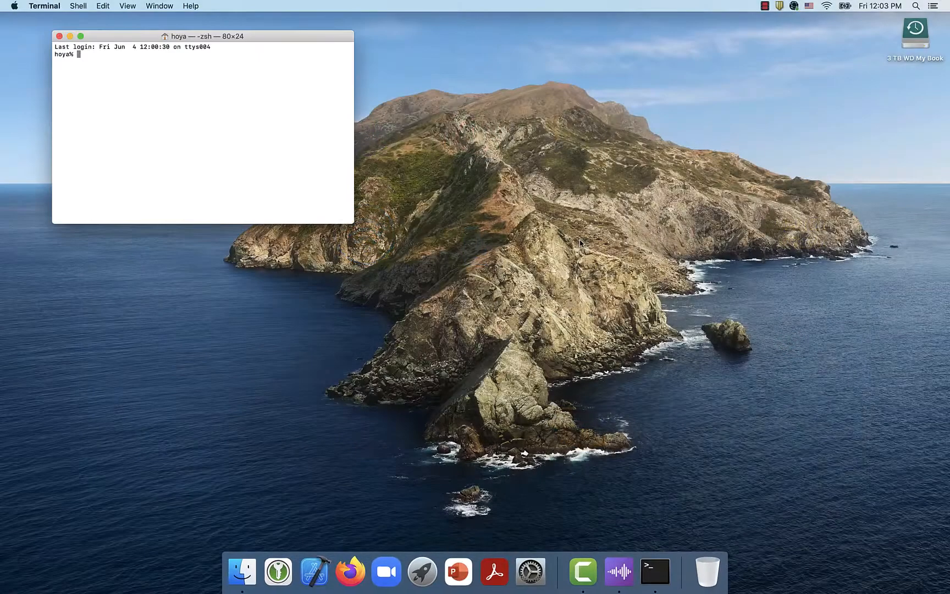
{"action": "mouse_move", "coordinate": [654, 571]}
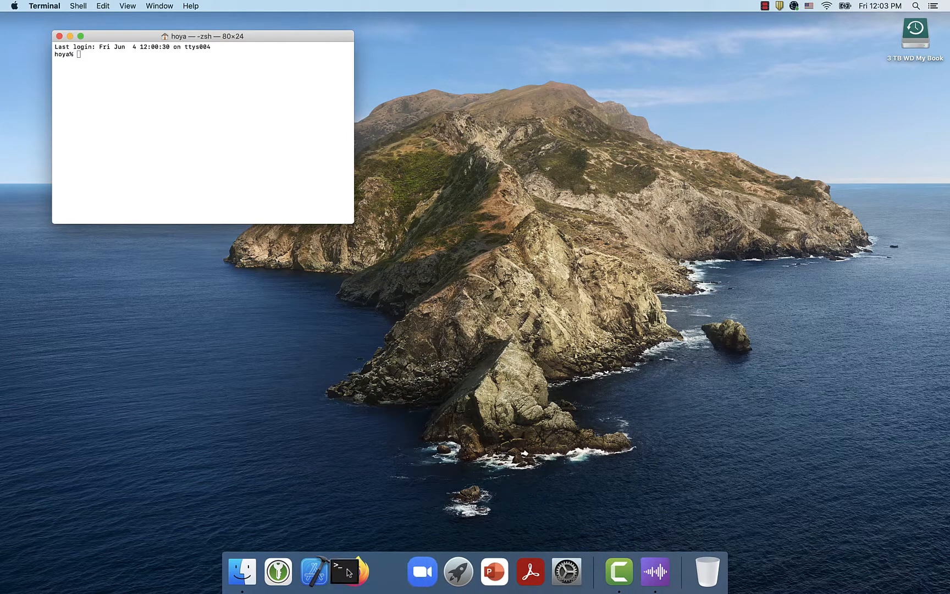
{"action": "mouse_move", "coordinate": [349, 571]}
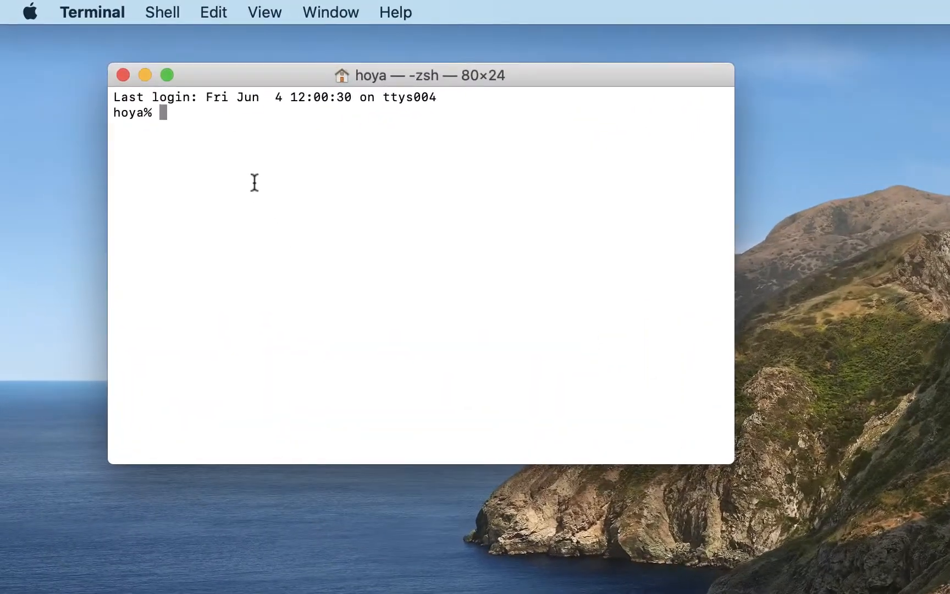
{"action": "mouse_move", "coordinate": [239, 194]}
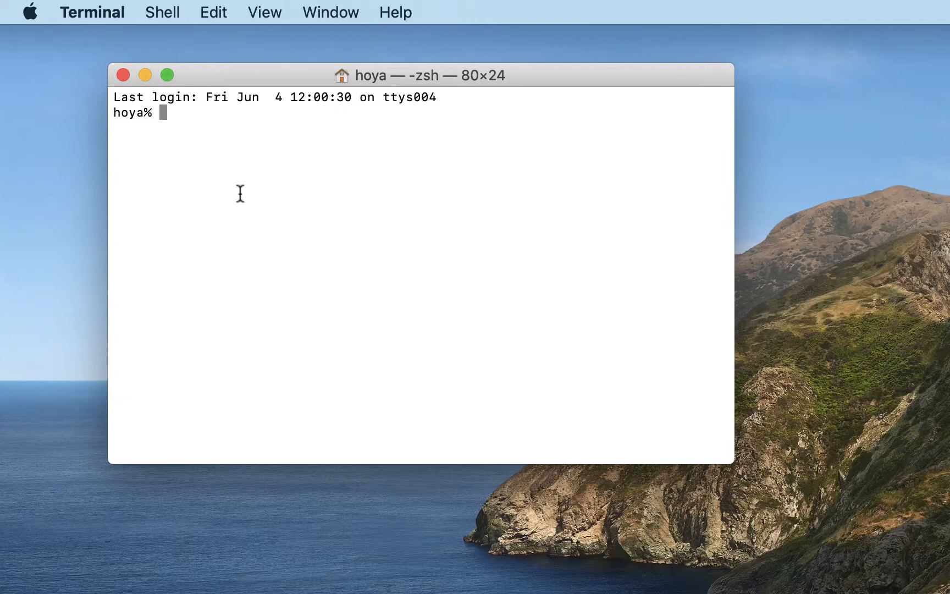
{"action": "type", "text": "ssh"}
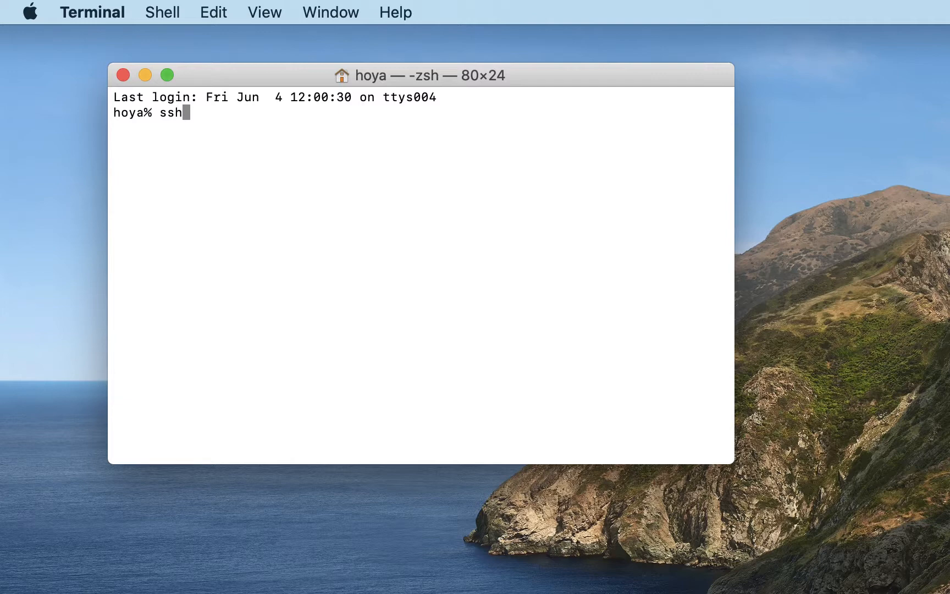
{"action": "type", "text": "mark"}
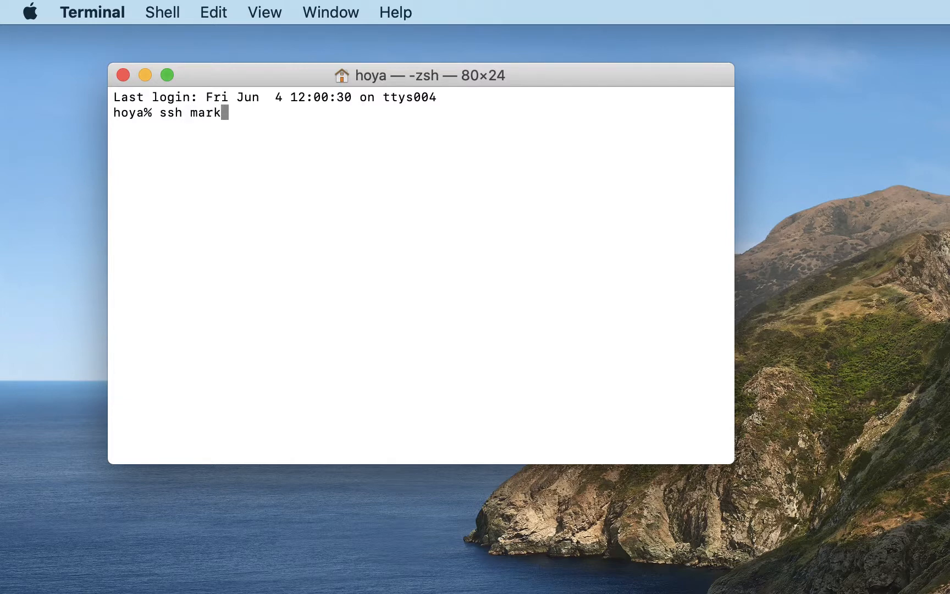
{"action": "type", "text": "@c"}
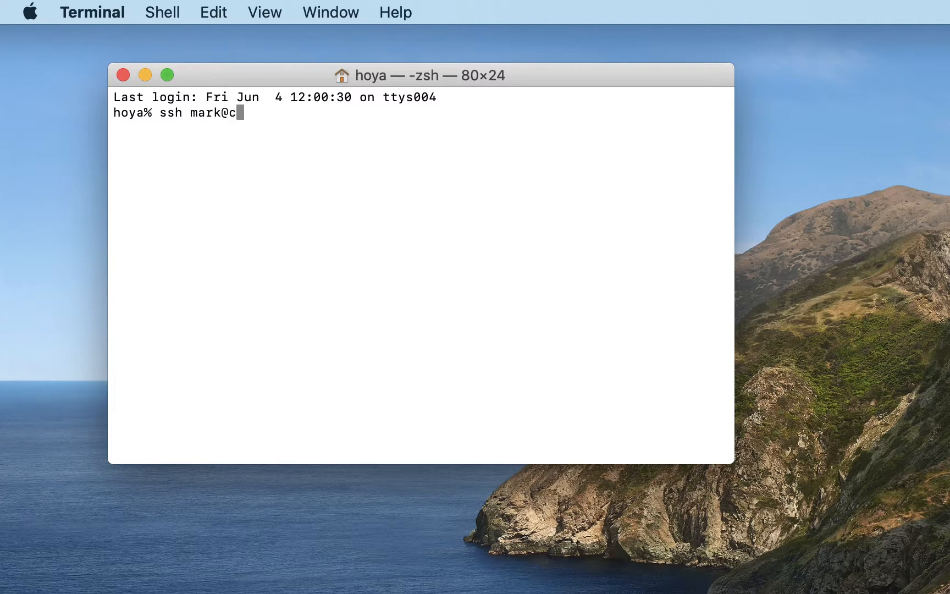
{"action": "type", "text": "omputer1"}
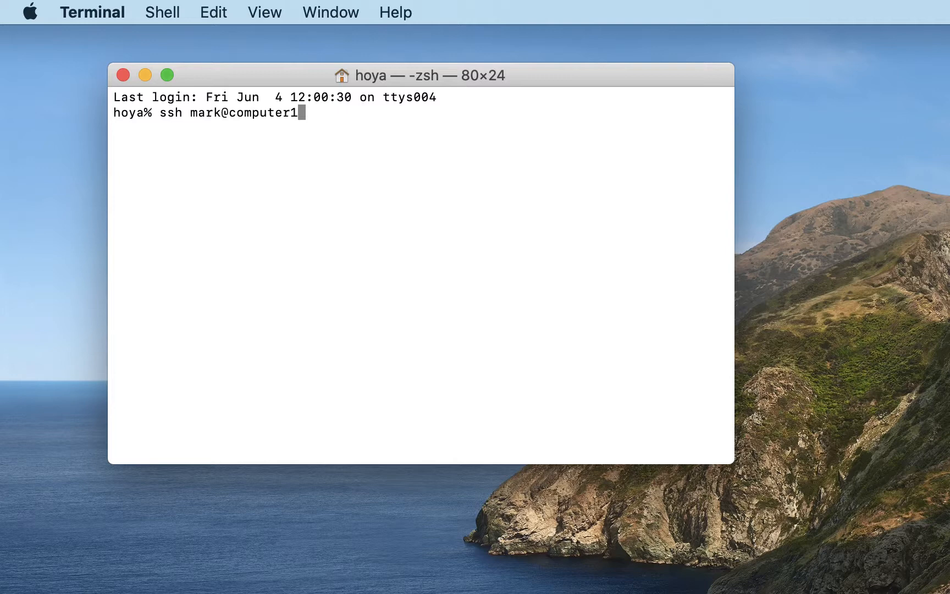
{"action": "type", "text": ".co"}
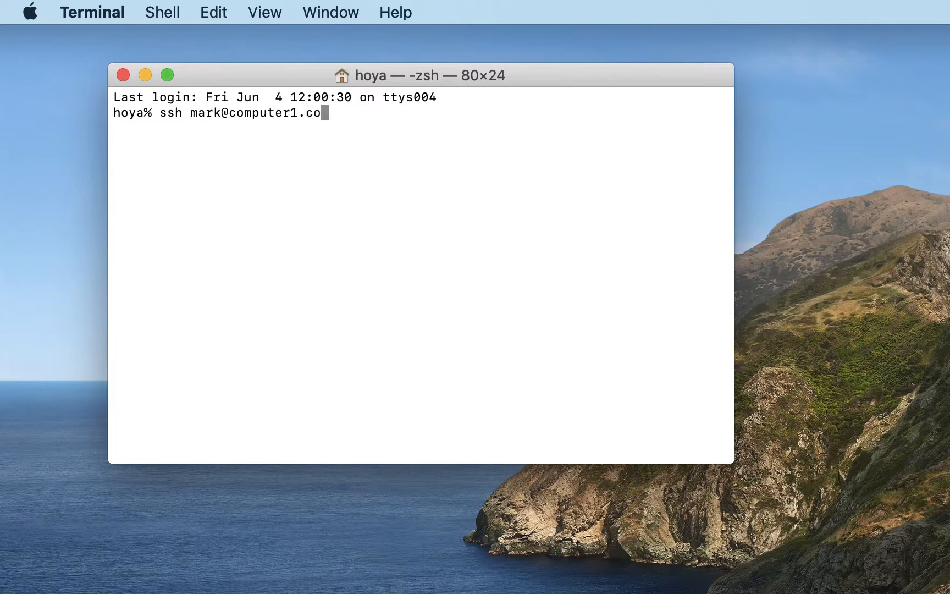
{"action": "type", "text": "mpany.com"}
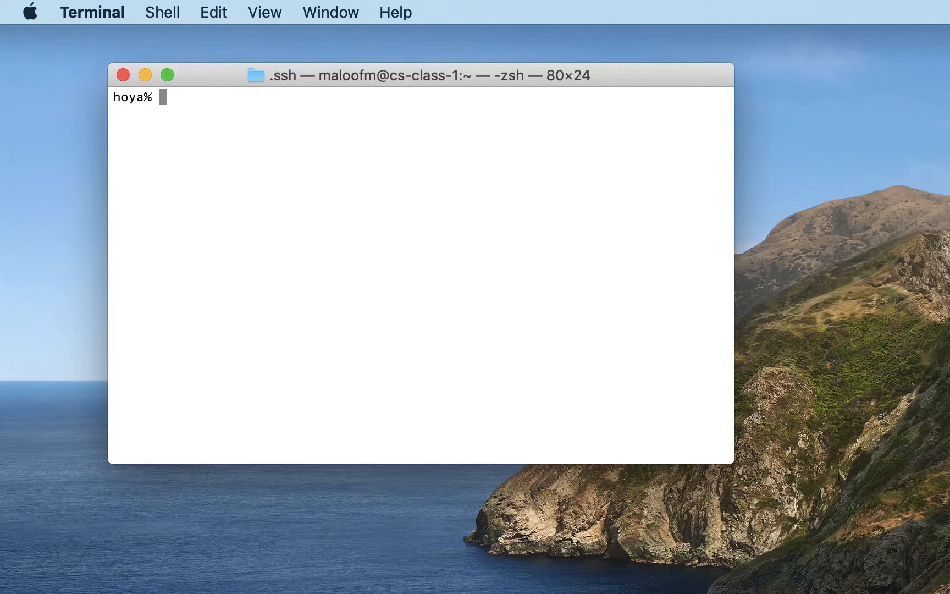
{"action": "type", "text": "ssh"}
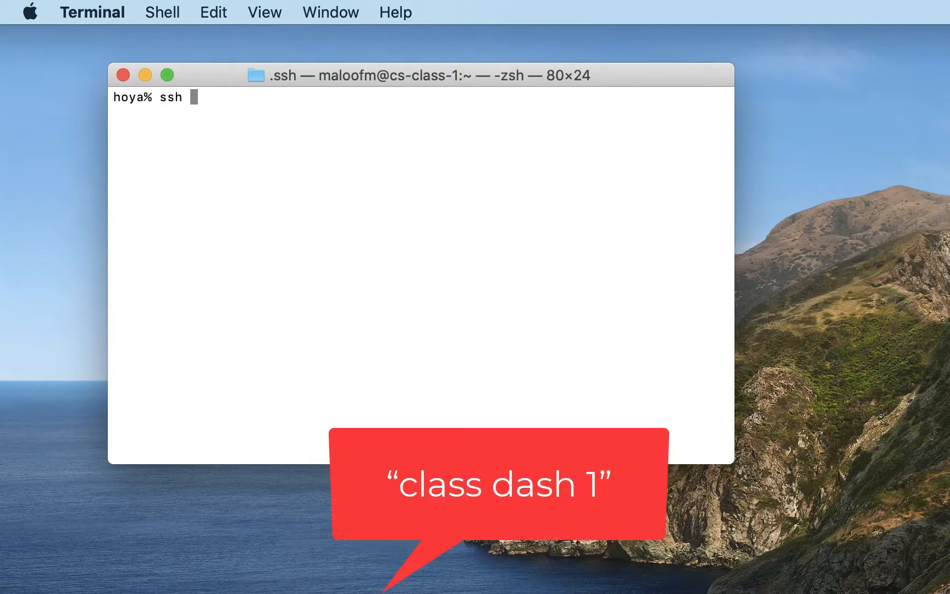
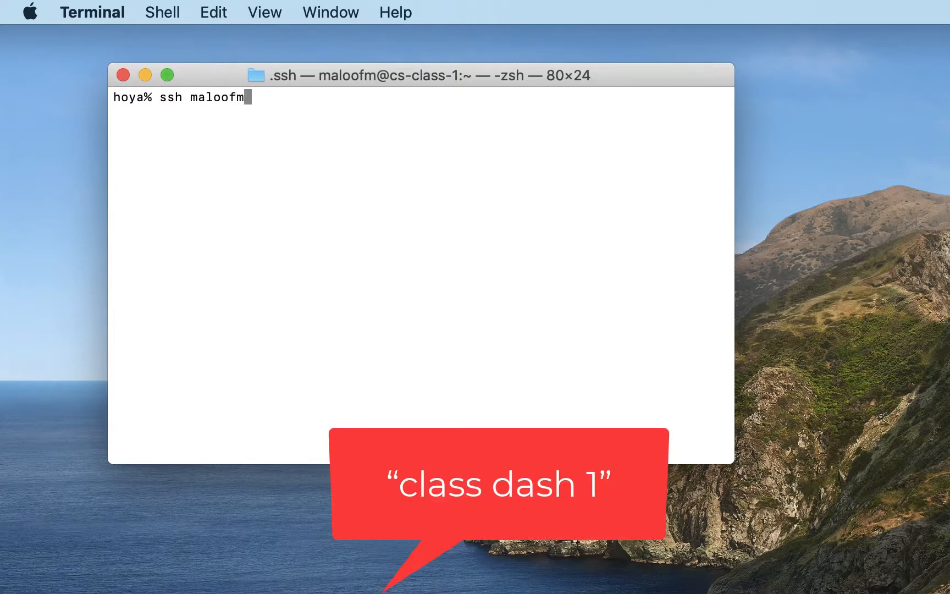
{"action": "type", "text": "@"}
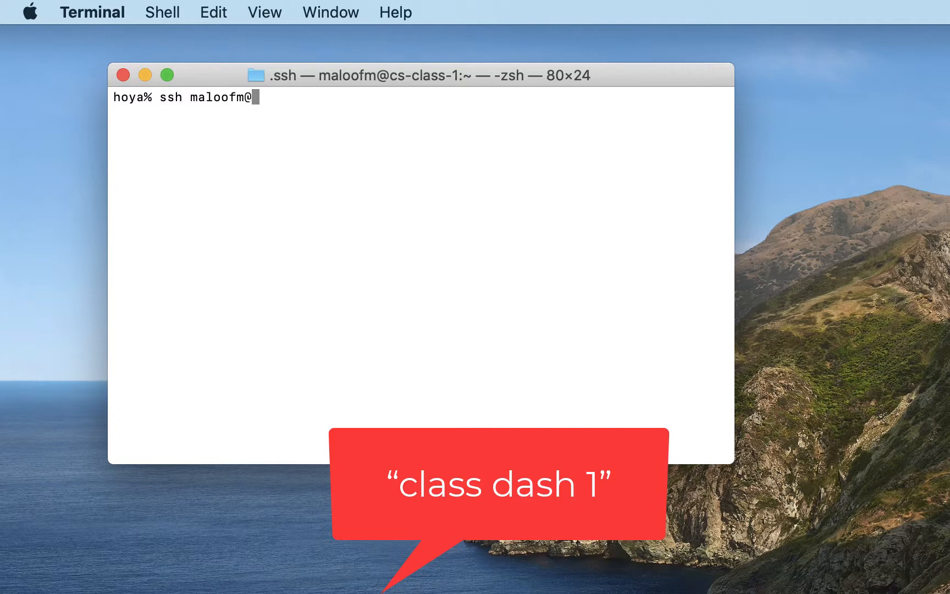
{"action": "type", "text": "class-1."}
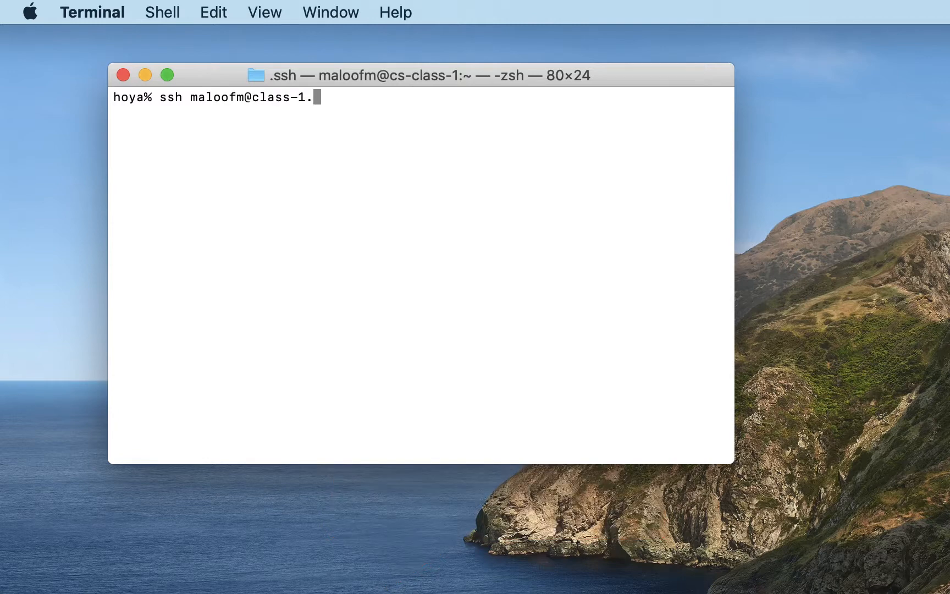
{"action": "type", "text": "cs.georgetown.edu"}
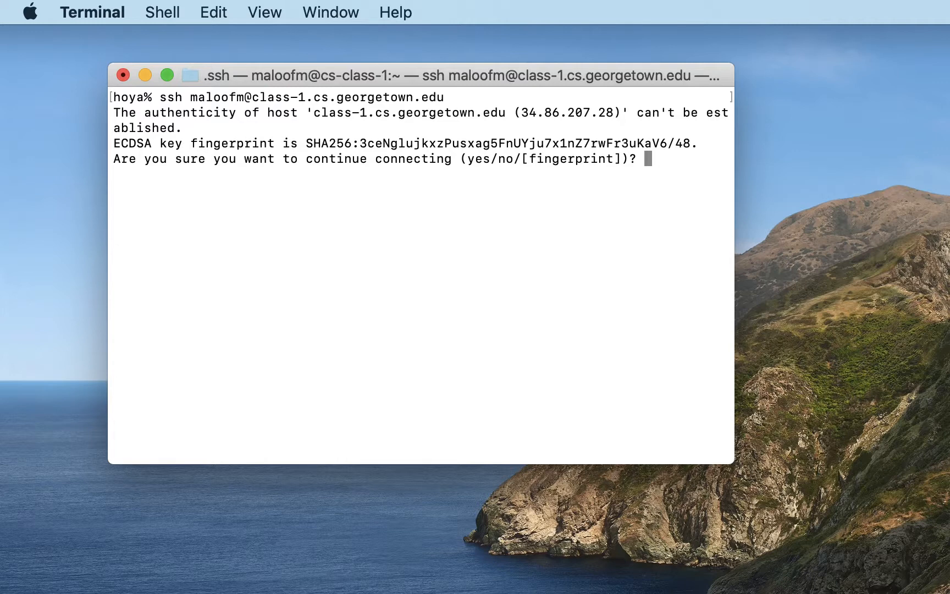
Answer yes to trust the host fingerprint, then sign in with the password
{"action": "type", "text": "yes"}
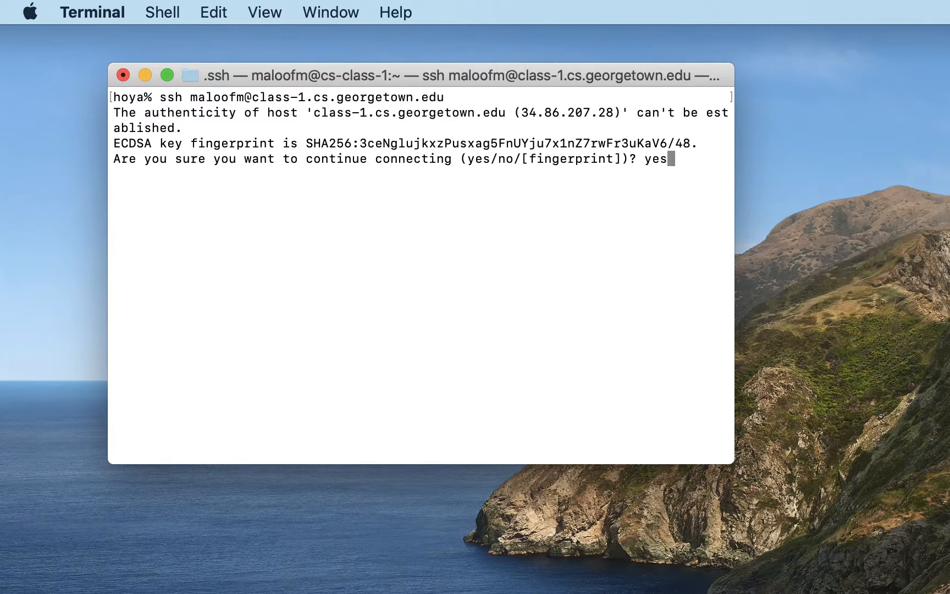
{"action": "key", "text": "enter"}
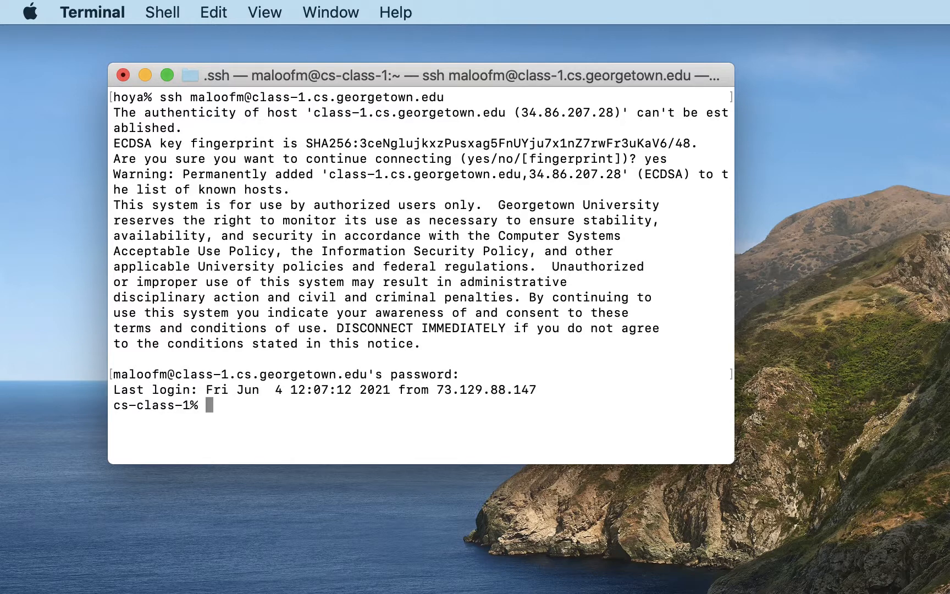
{"action": "mouse_move", "coordinate": [117, 412]}
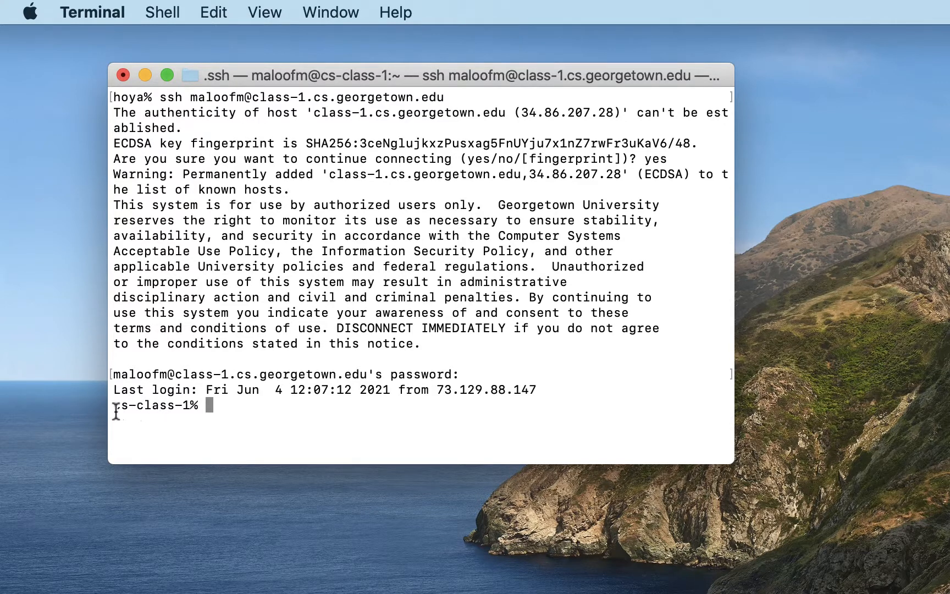
{"action": "left_click_drag", "start_coordinate": [114, 405], "coordinate": [200, 405]}
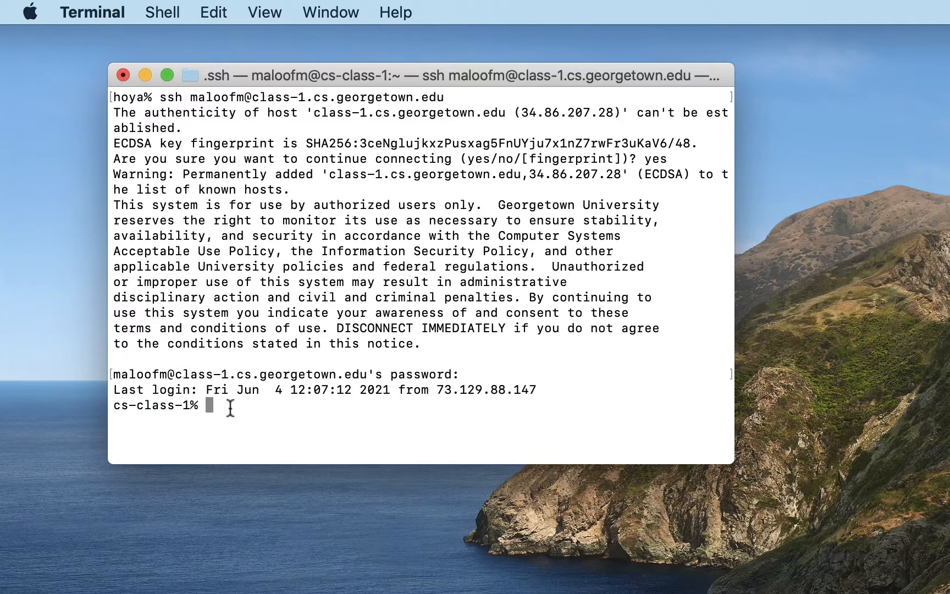
Run logout to close the connection to class-1.cs.georgetown.edu
{"action": "type", "text": "l"}
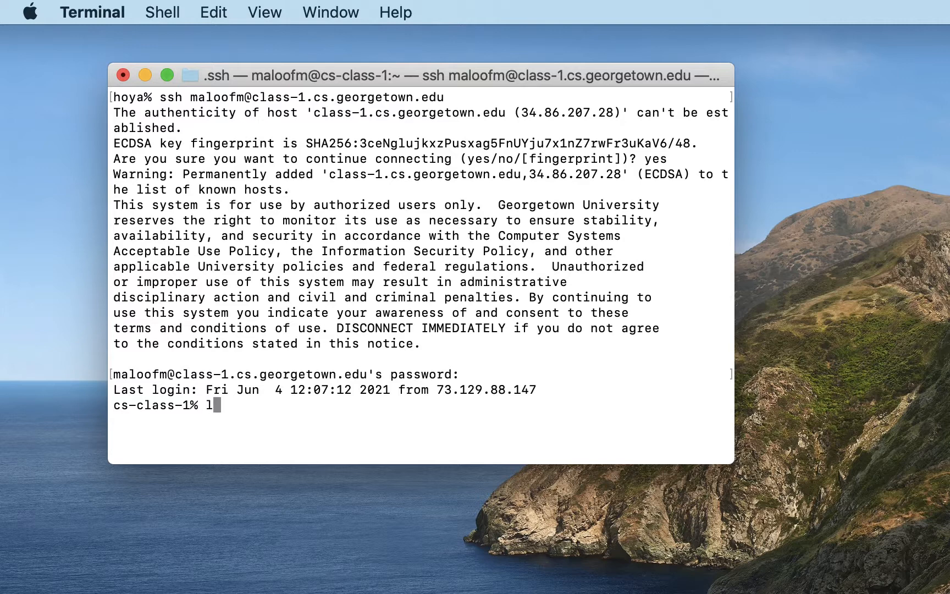
{"action": "type", "text": "ogout"}
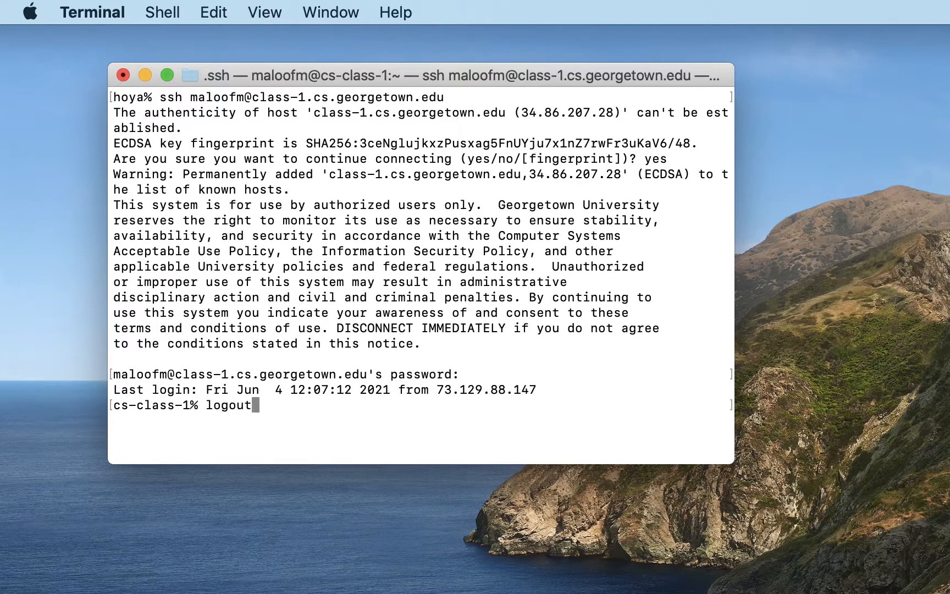
{"action": "key", "text": "Return"}
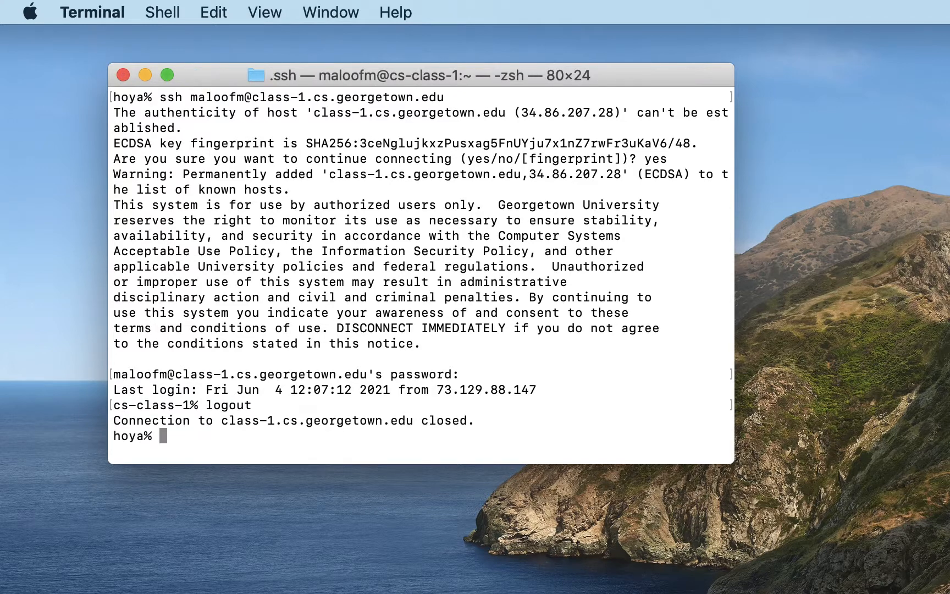